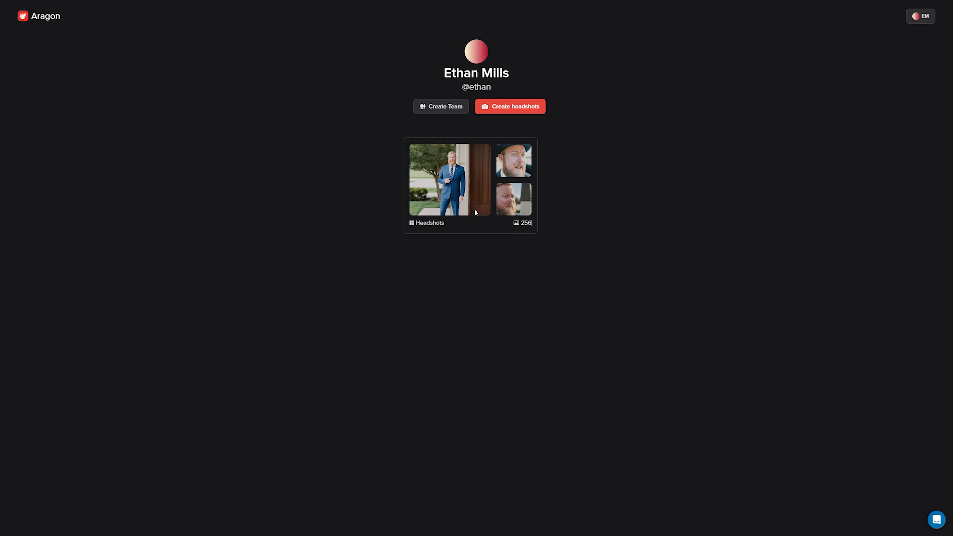
View Headshots album portraits up close: the coffee-cup, city and plaid-shirt shots
click(450, 178)
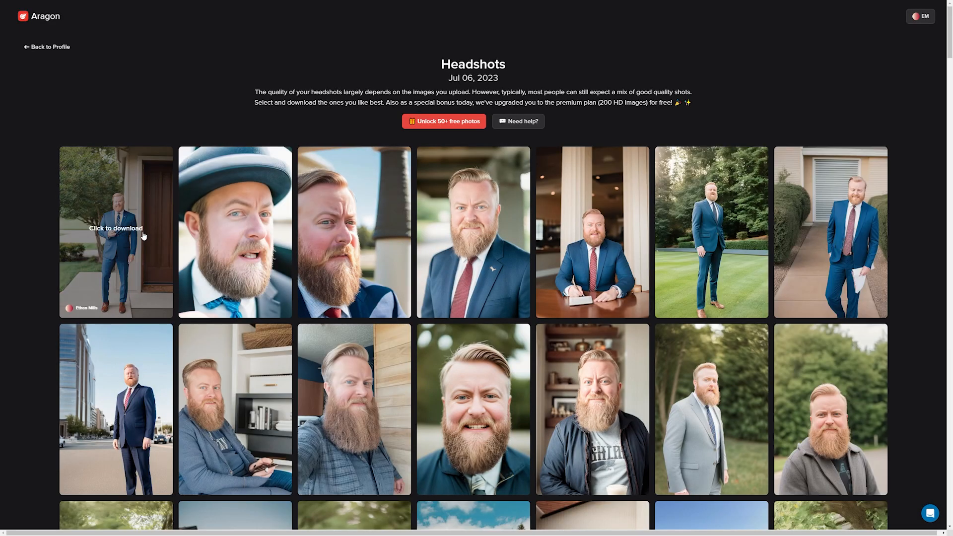
mouse_move(749, 109)
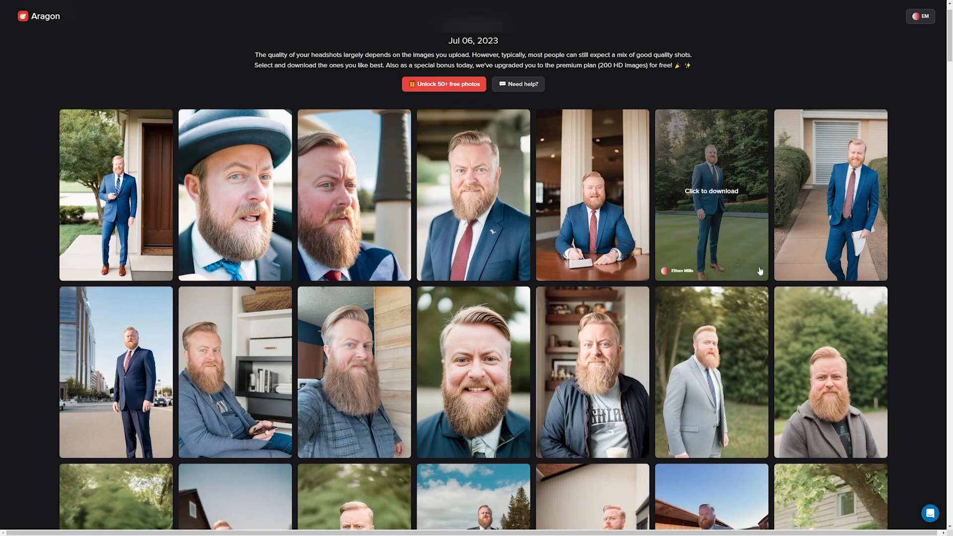
scroll(down, 3)
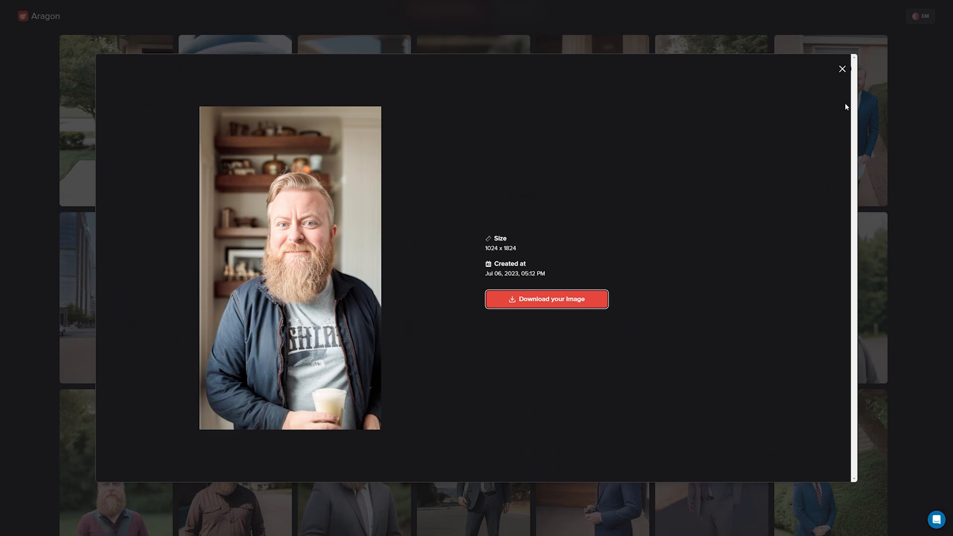
click(843, 68)
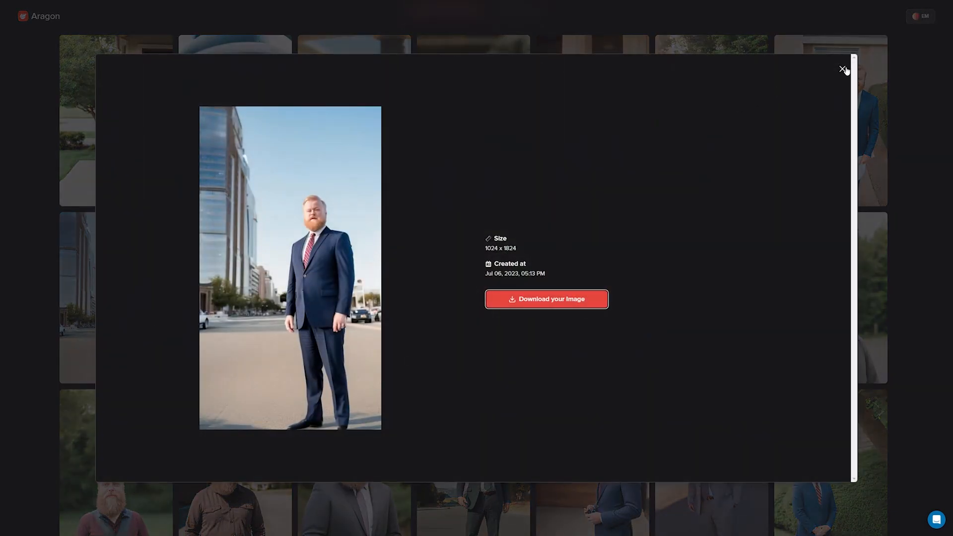
click(842, 70)
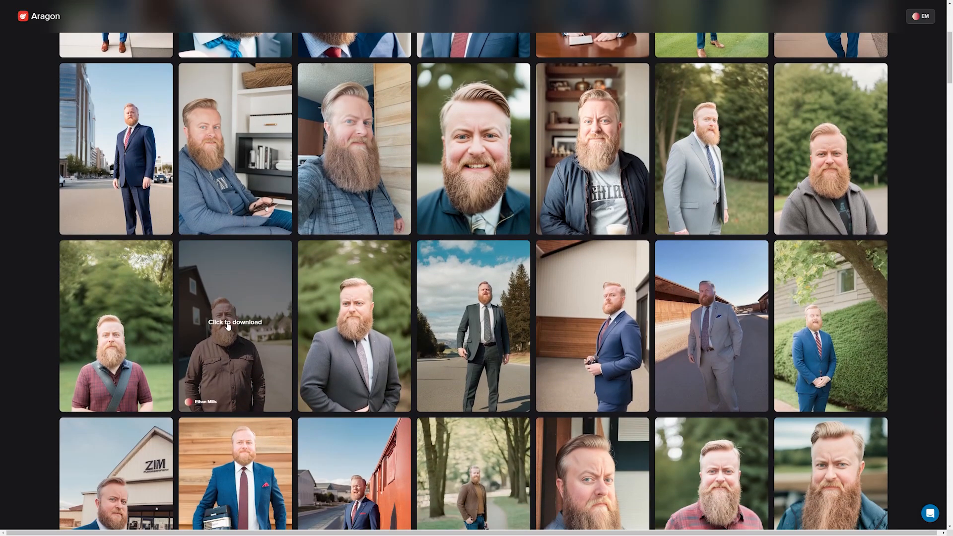
click(234, 326)
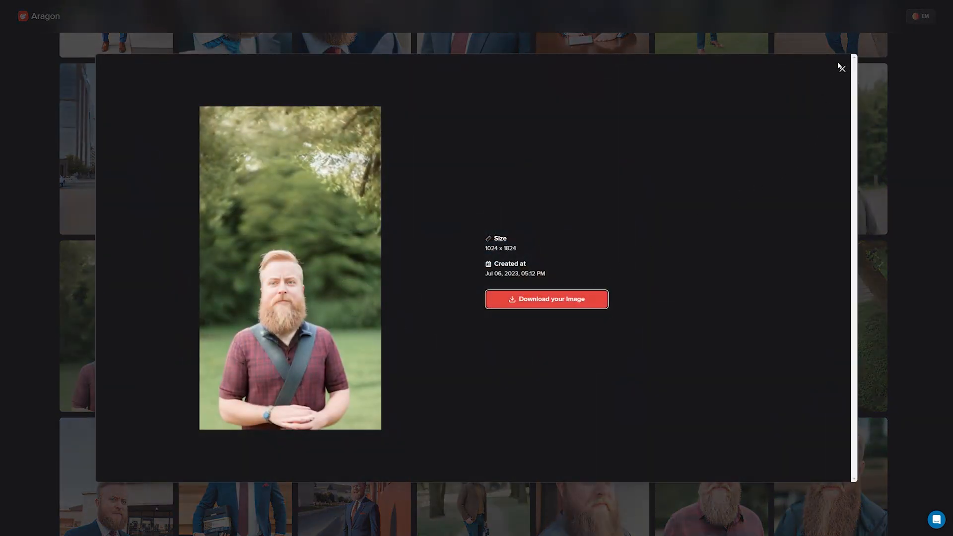
click(842, 67)
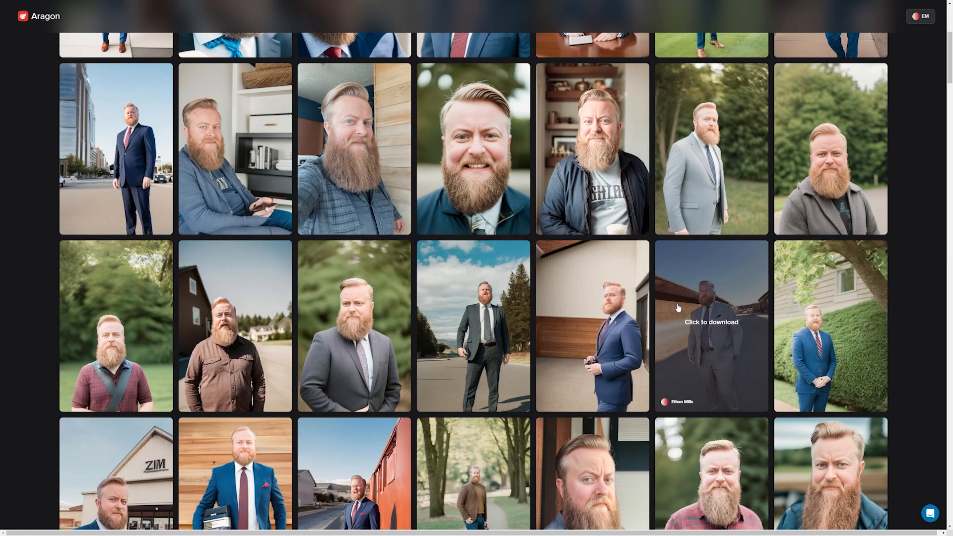
Enlarge the long-bearded portrait, then continue browsing further down the gallery
scroll(down, 3)
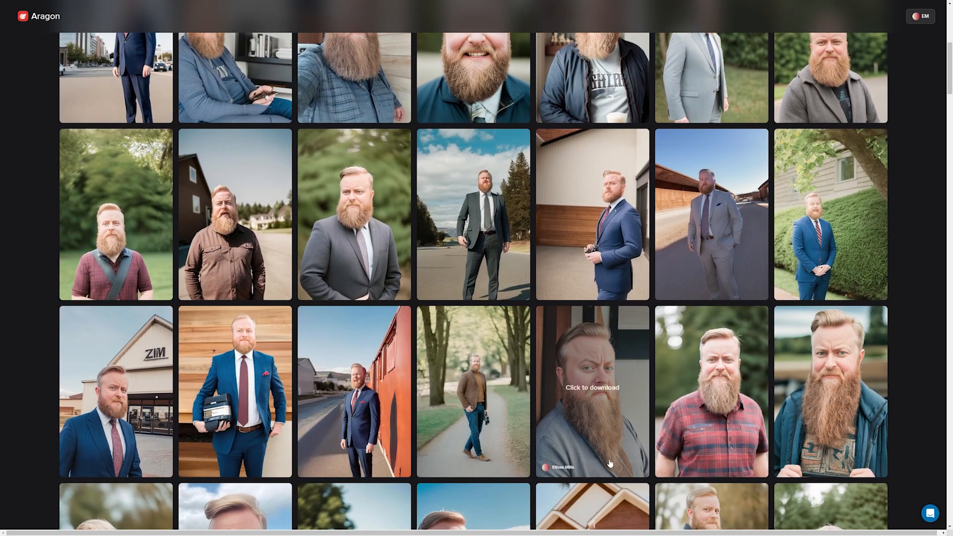
click(592, 400)
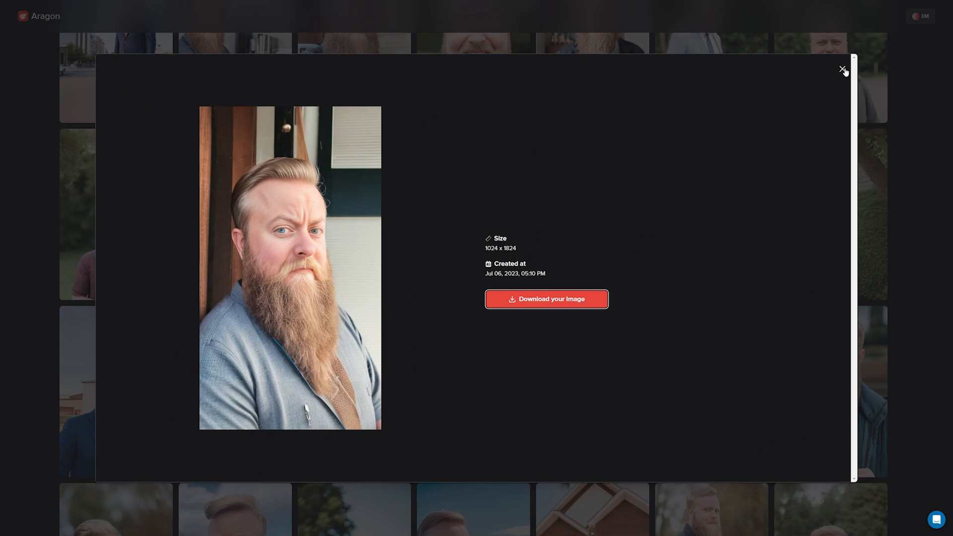
click(843, 70)
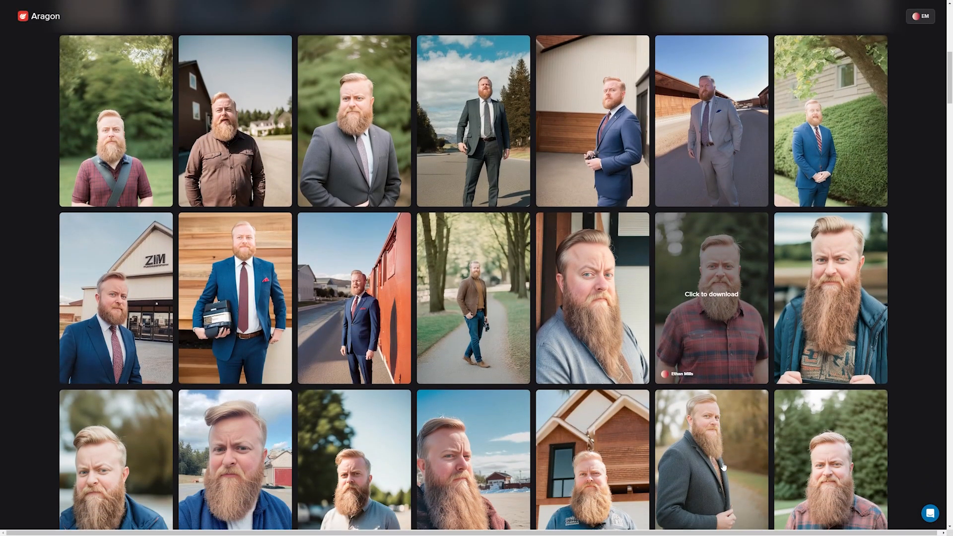
scroll(down, 3)
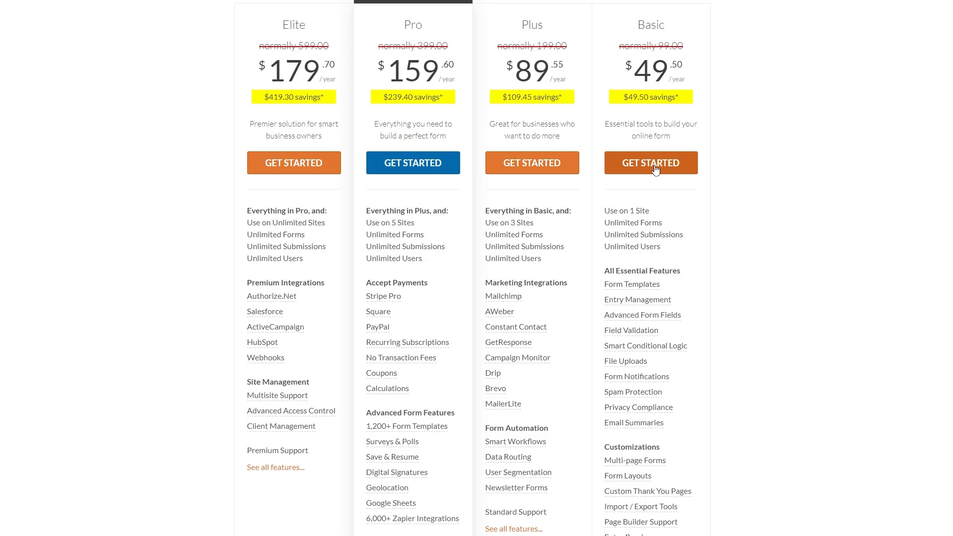
mouse_move(559, 158)
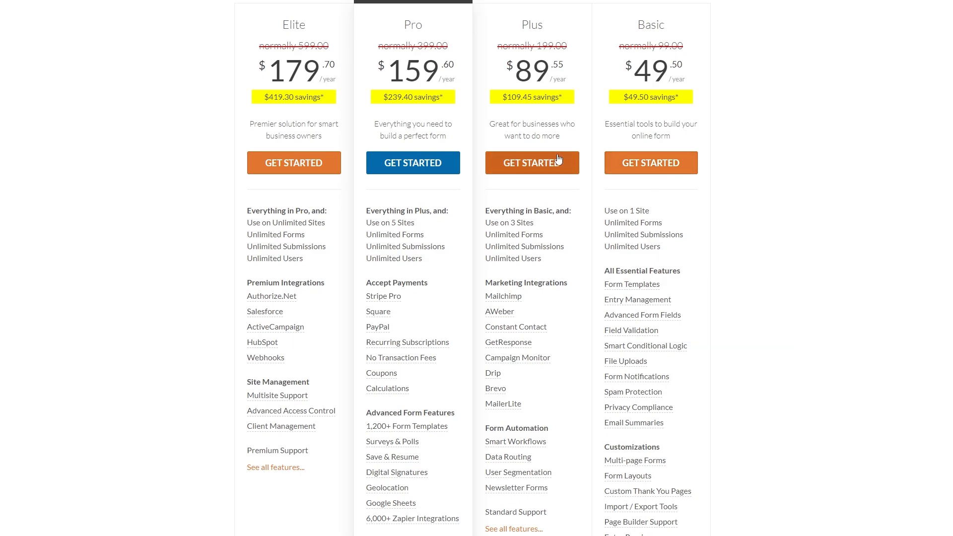
mouse_move(296, 211)
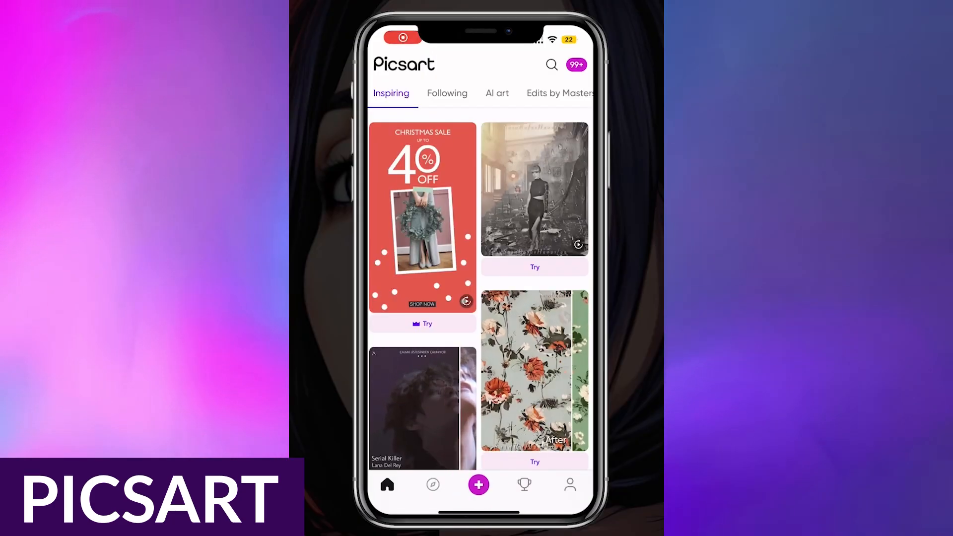
Start a new AI Avatar creation and move past the photo requirements to selfie selection
click(477, 486)
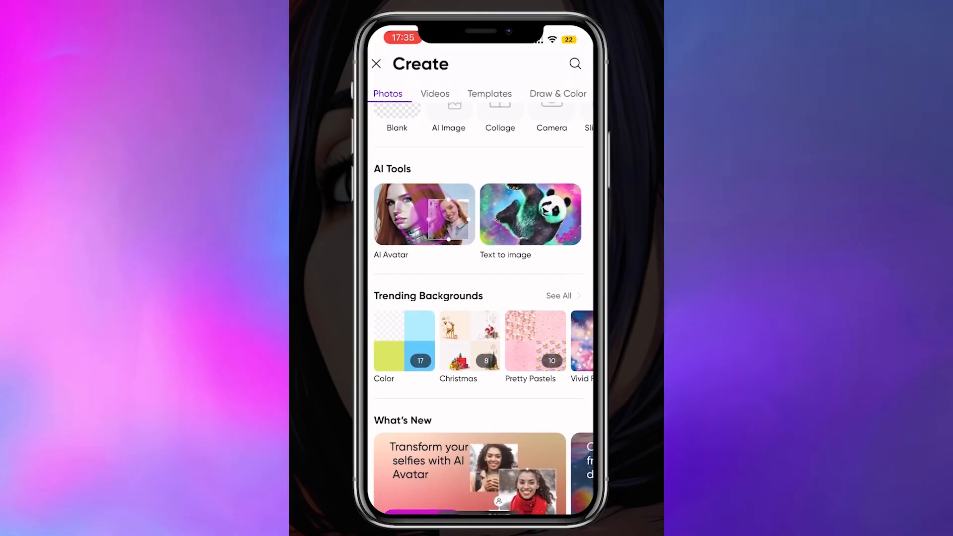
click(423, 214)
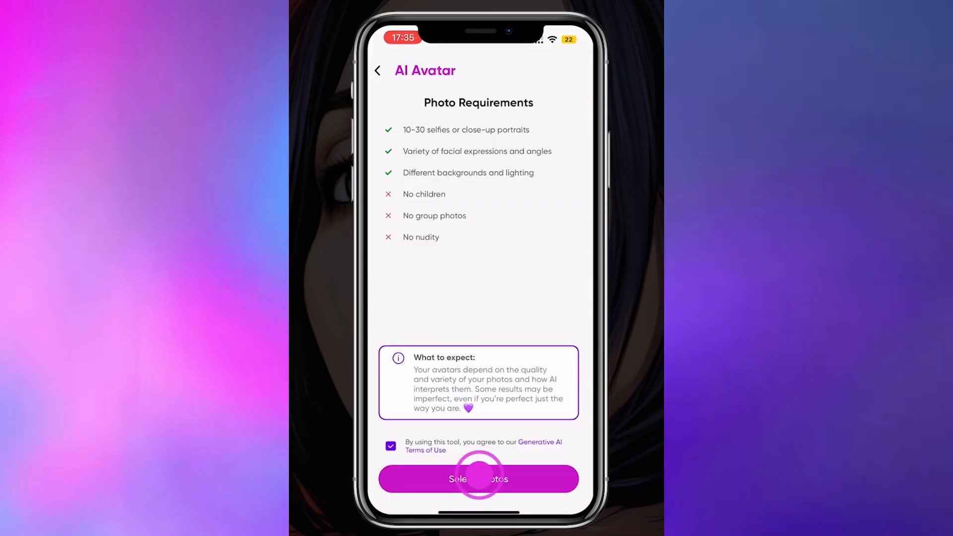
click(478, 480)
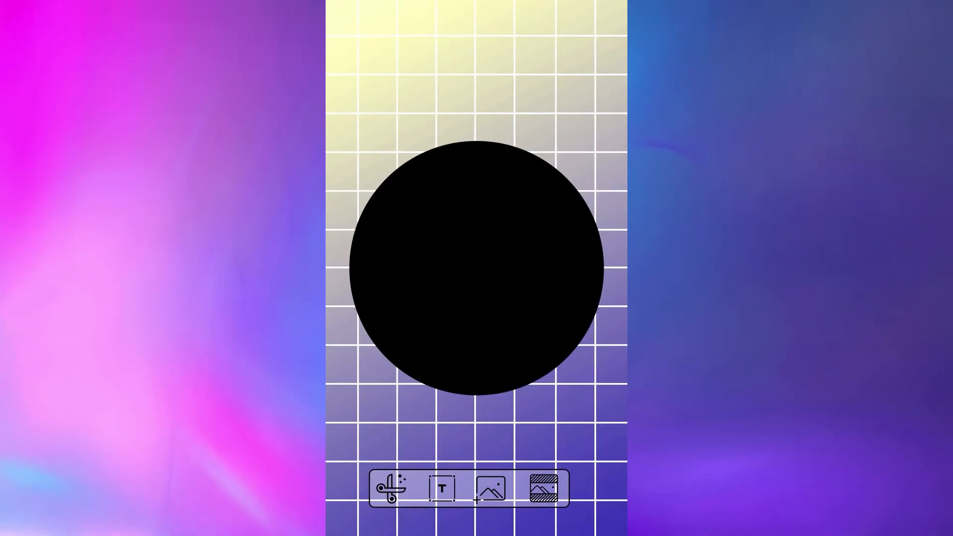
Place the cut-out portrait over the black circle and bring up the artistic style choices
click(490, 488)
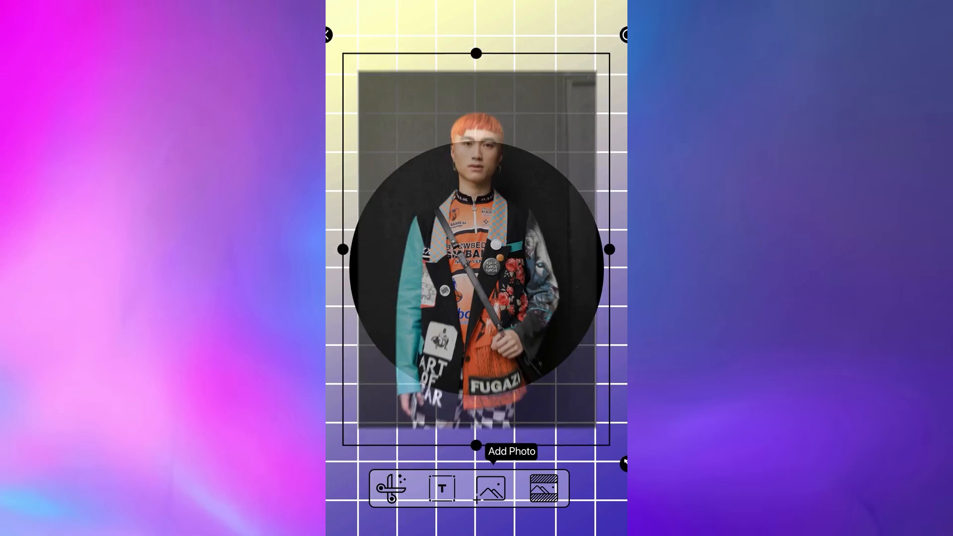
click(491, 488)
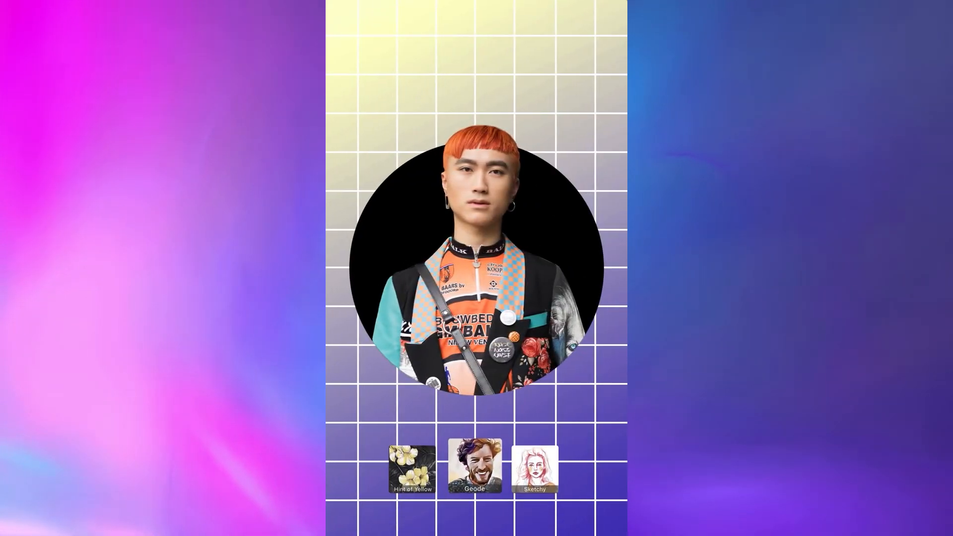
click(474, 468)
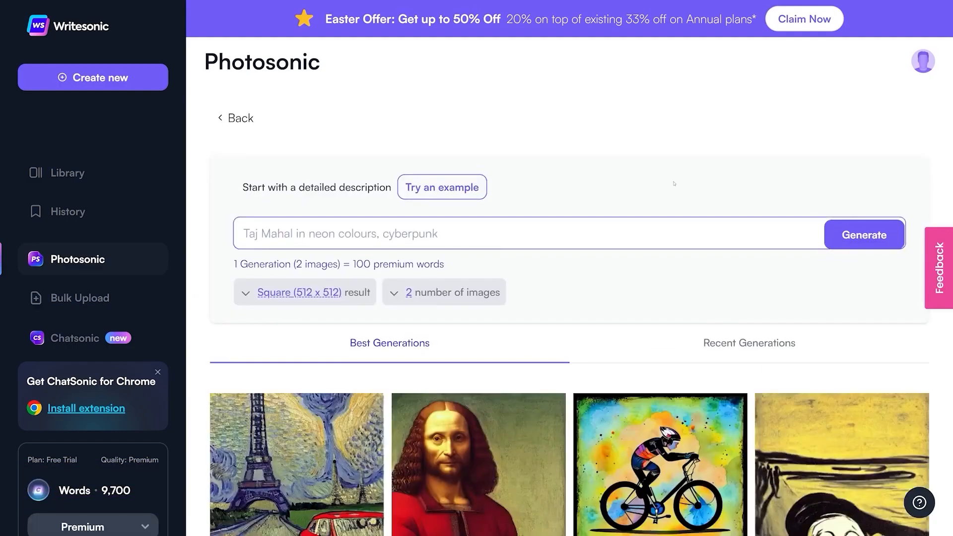
Generate images for the prompt 'steam train flying through space'
text(steam train)
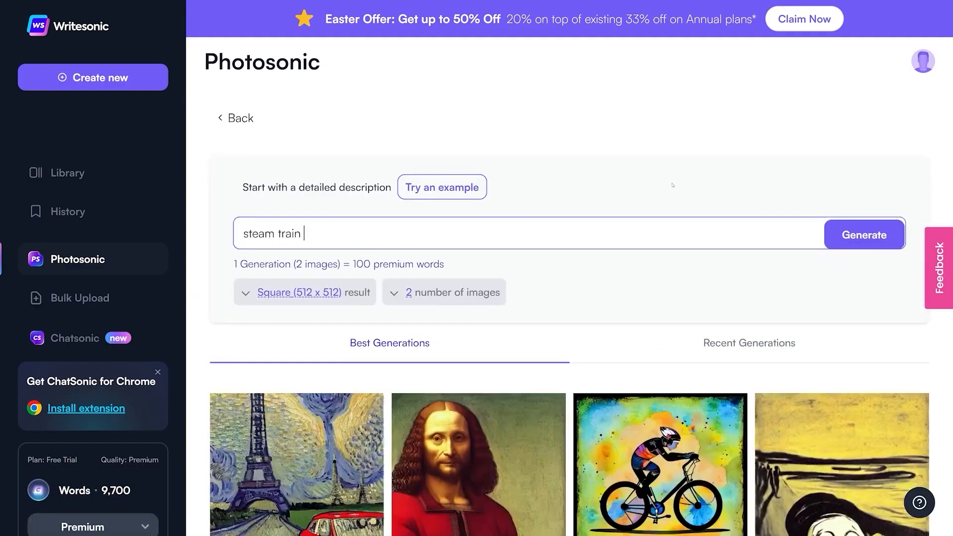
text(flying through space)
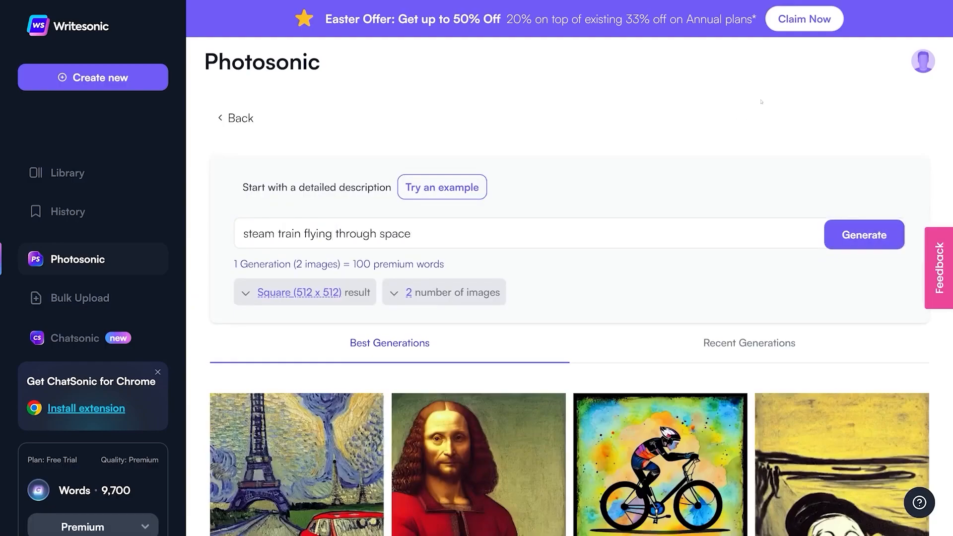
click(864, 235)
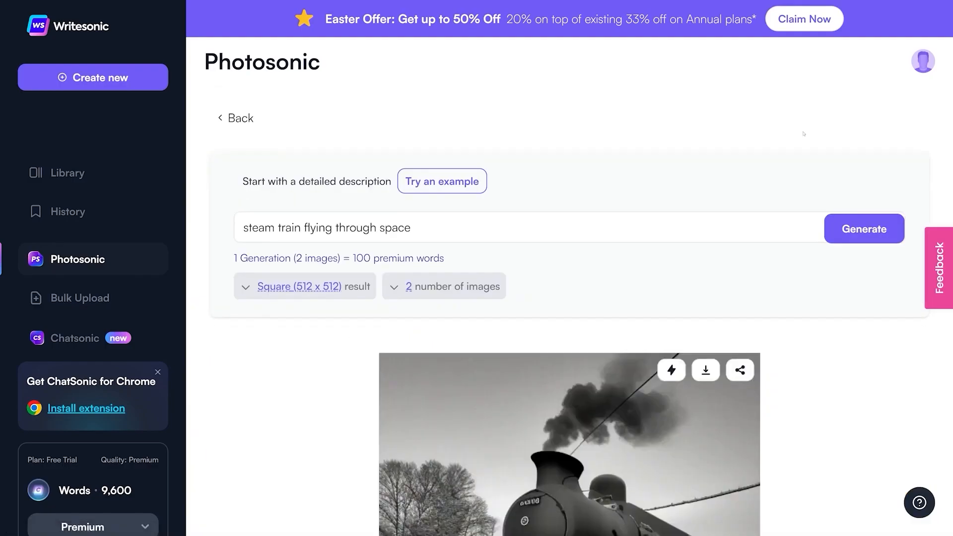
Generate the hobbit paramedic scene, then revise the firefighter dog prompt
text(outer)
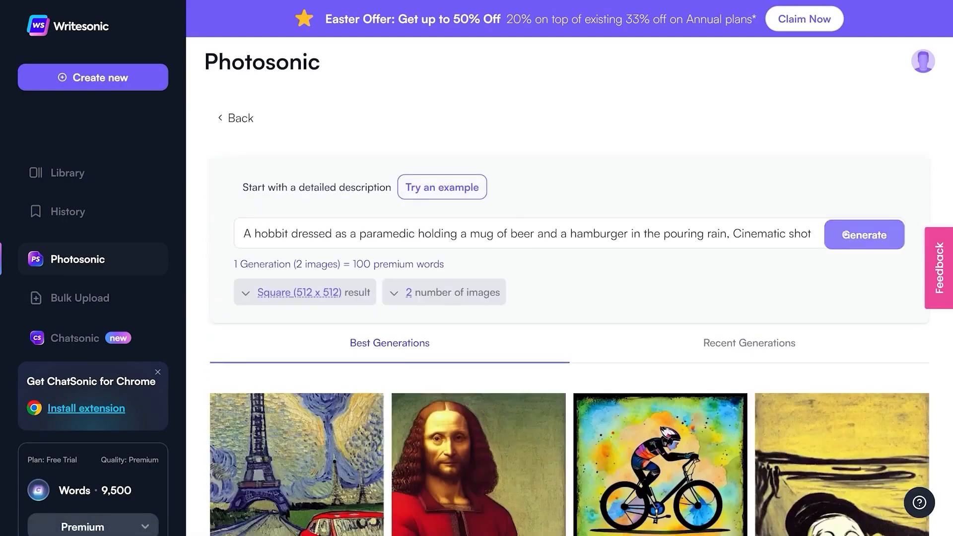
click(864, 234)
text(A dog dressed as a firefighter on top of a burning building, holding,)
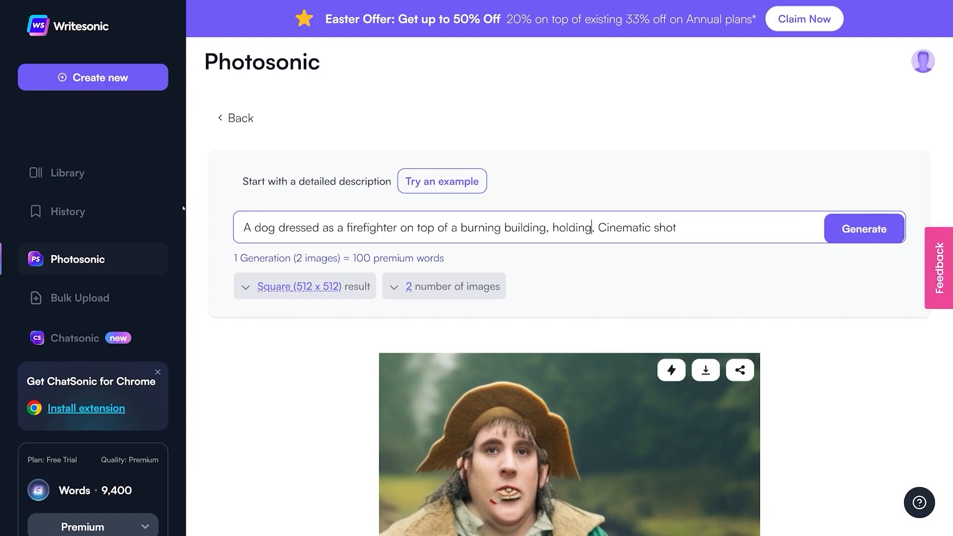
click(864, 228)
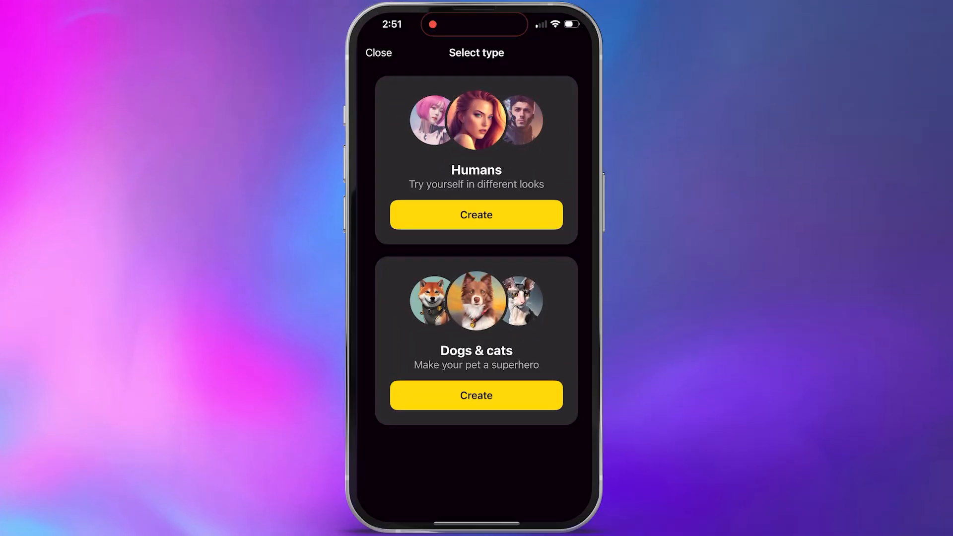
Start a human avatar pack, confirm age of majority and choose male as the gender
click(477, 215)
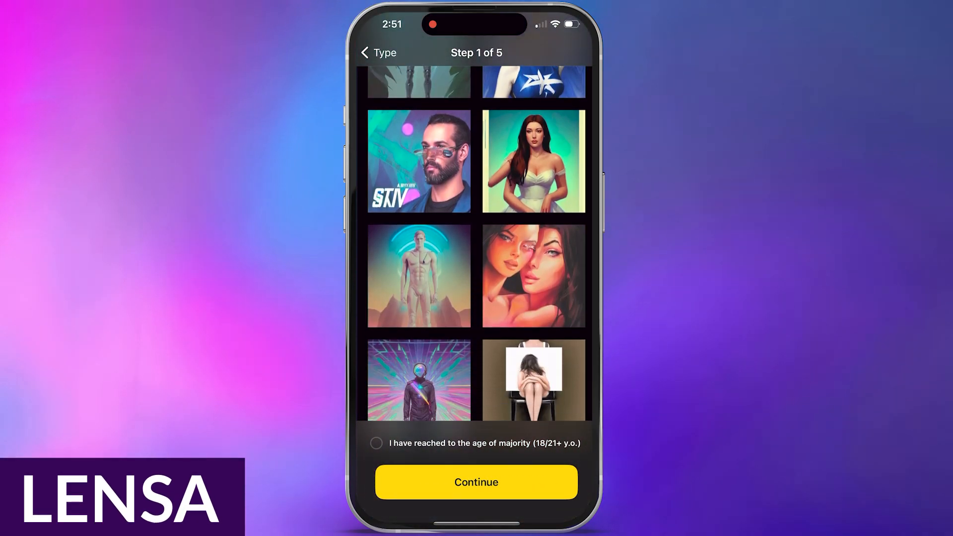
click(377, 443)
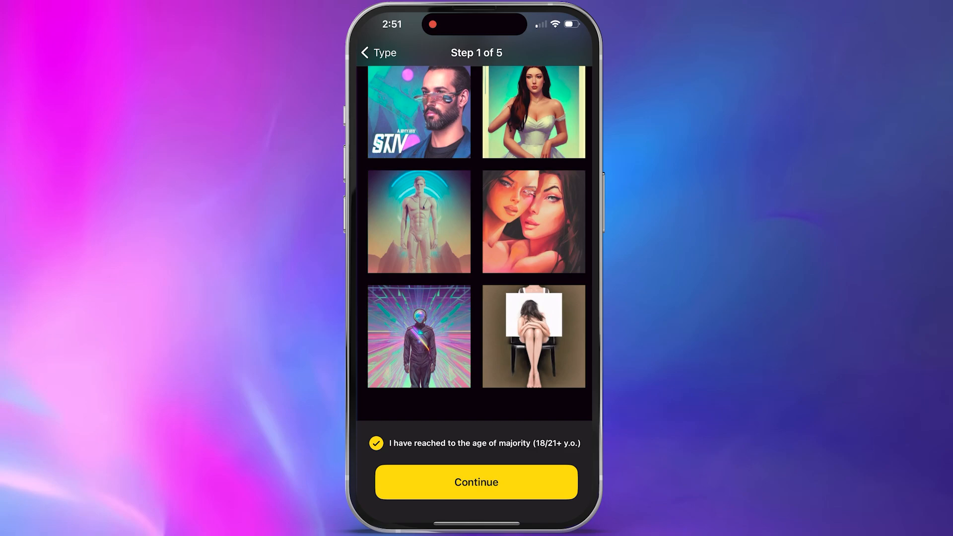
click(476, 482)
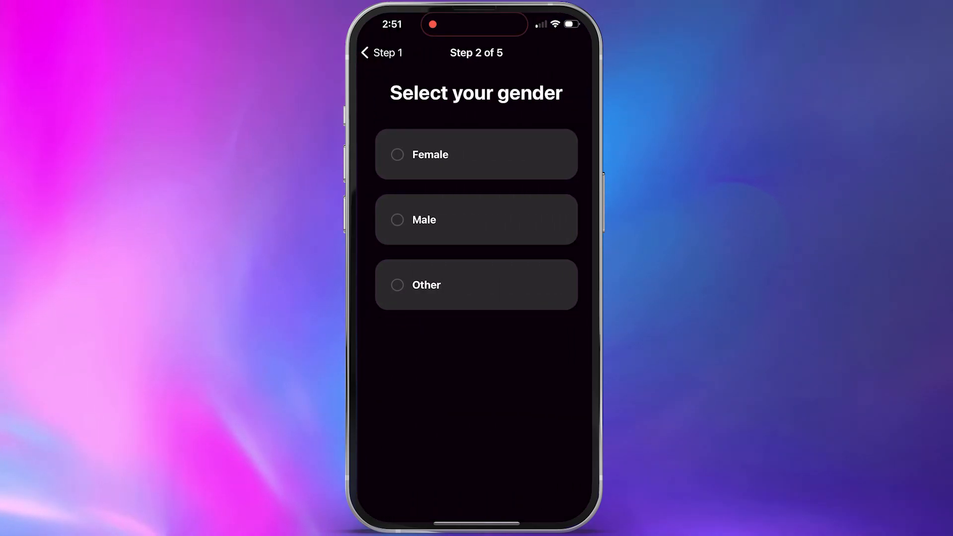
click(476, 220)
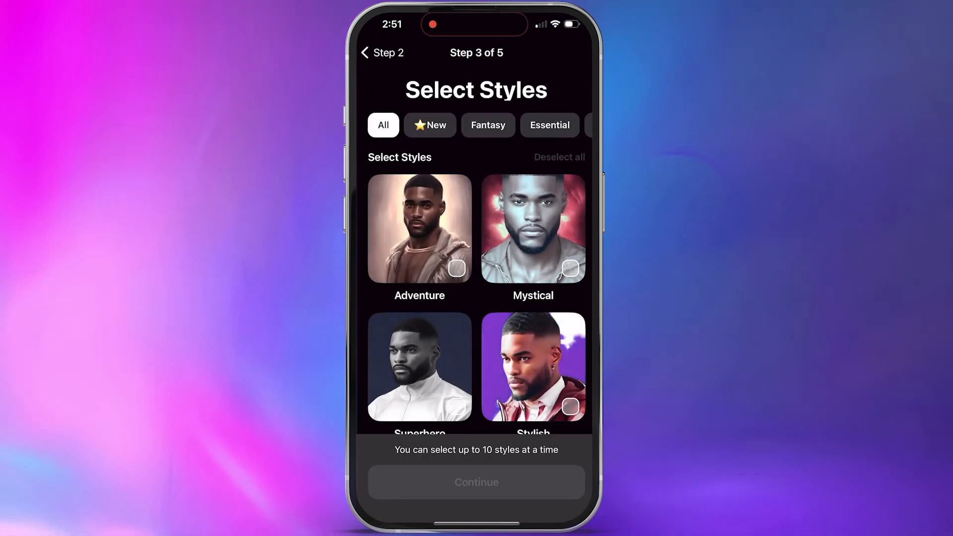
Pick four avatar styles including Oil Painting and continue with them
scroll(down, 3)
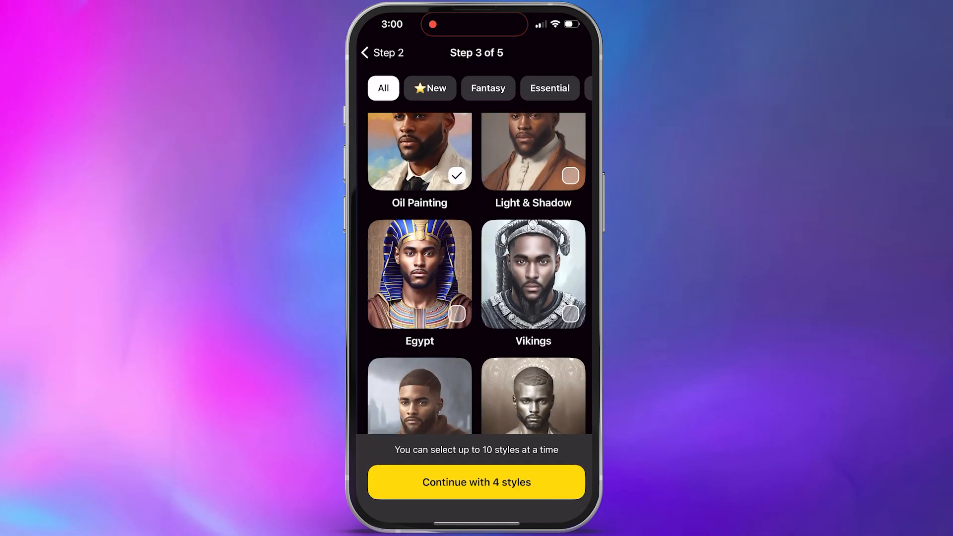
scroll(down, 3)
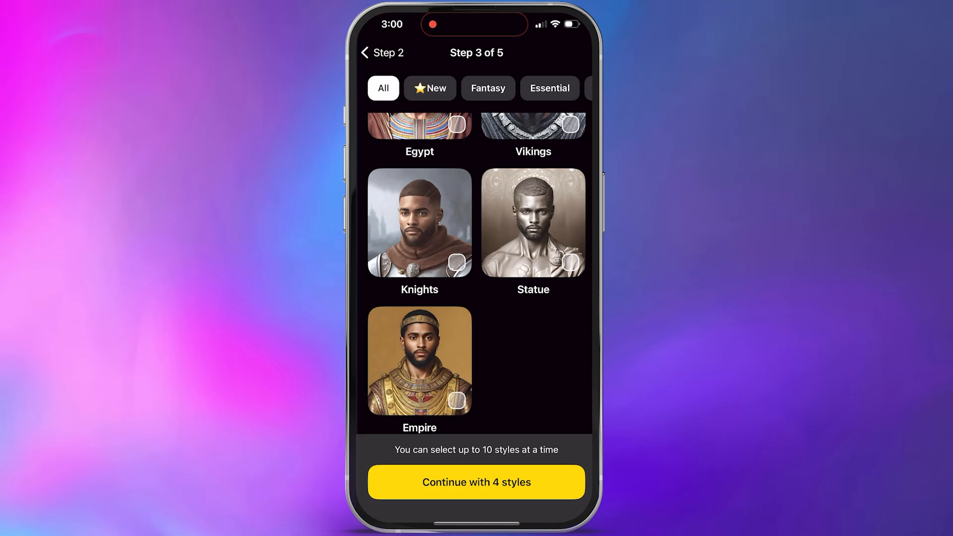
scroll(down, 3)
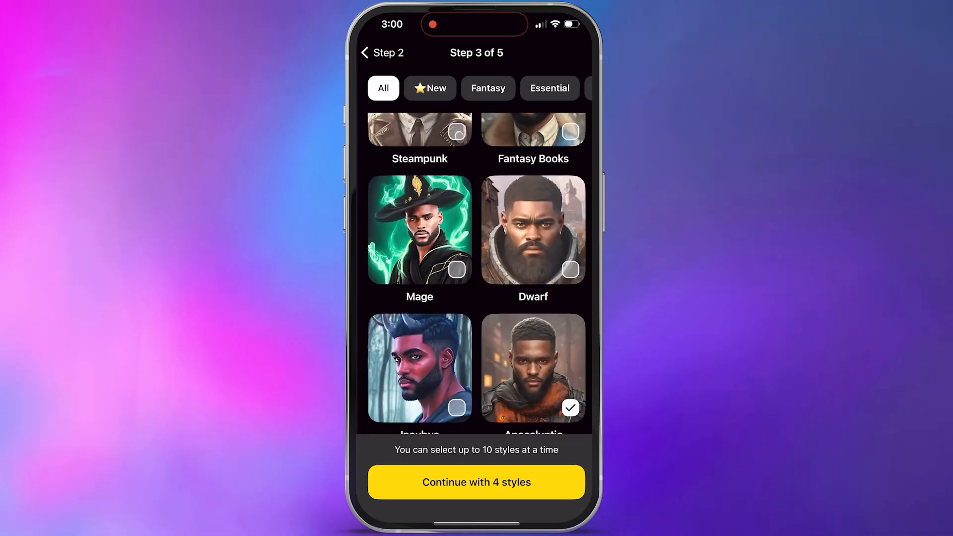
click(475, 482)
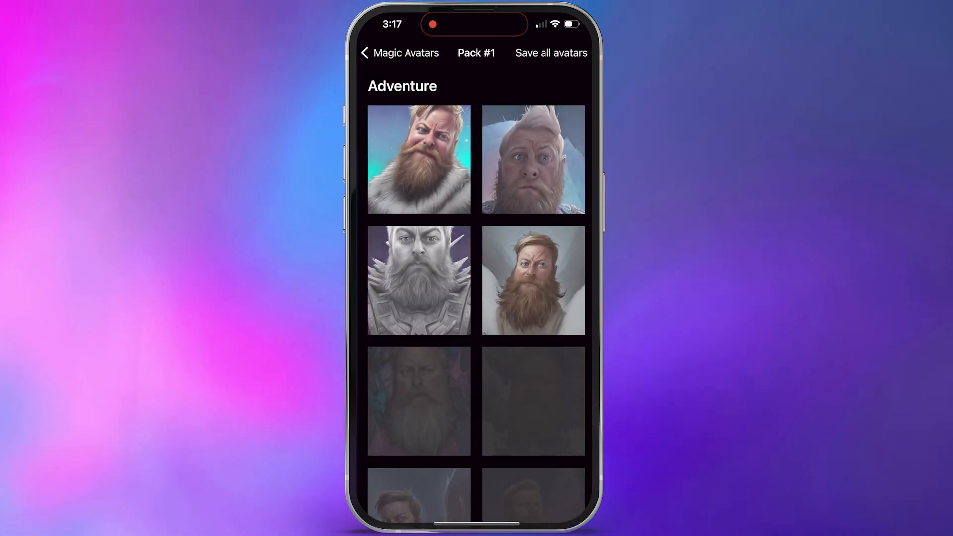
click(418, 159)
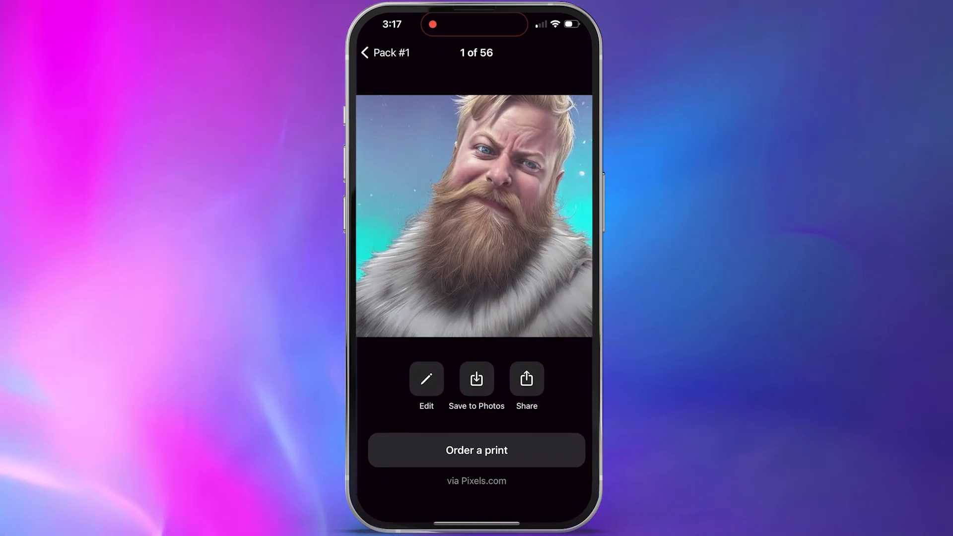
click(365, 51)
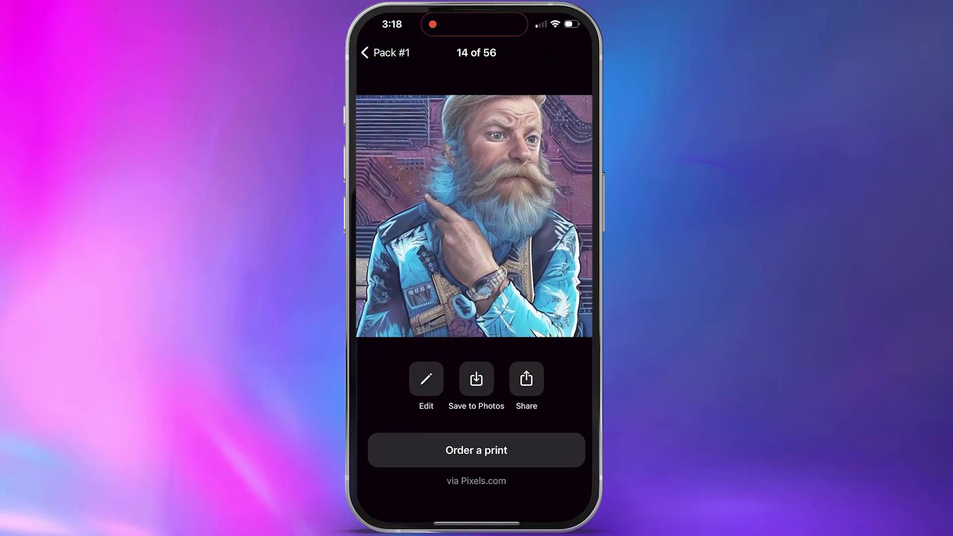
click(370, 51)
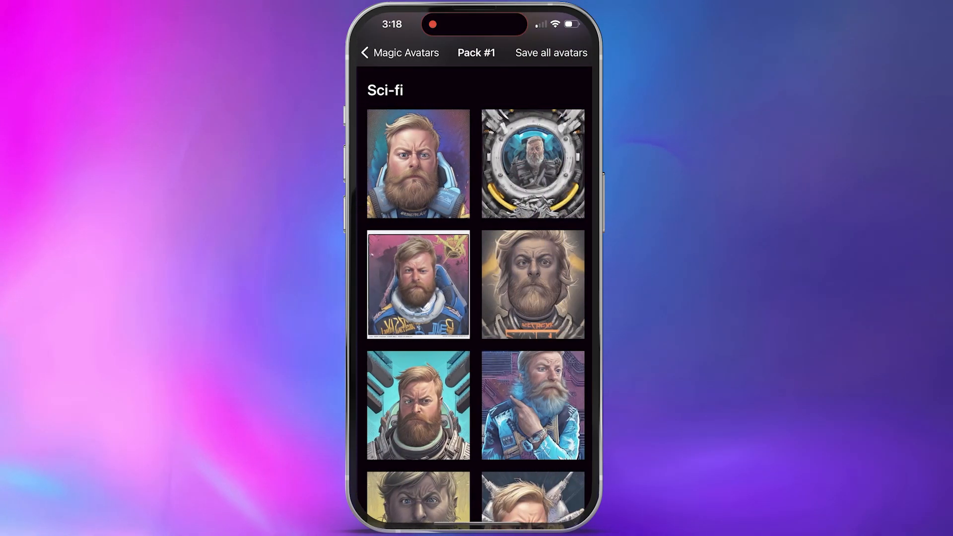
scroll(down, 3)
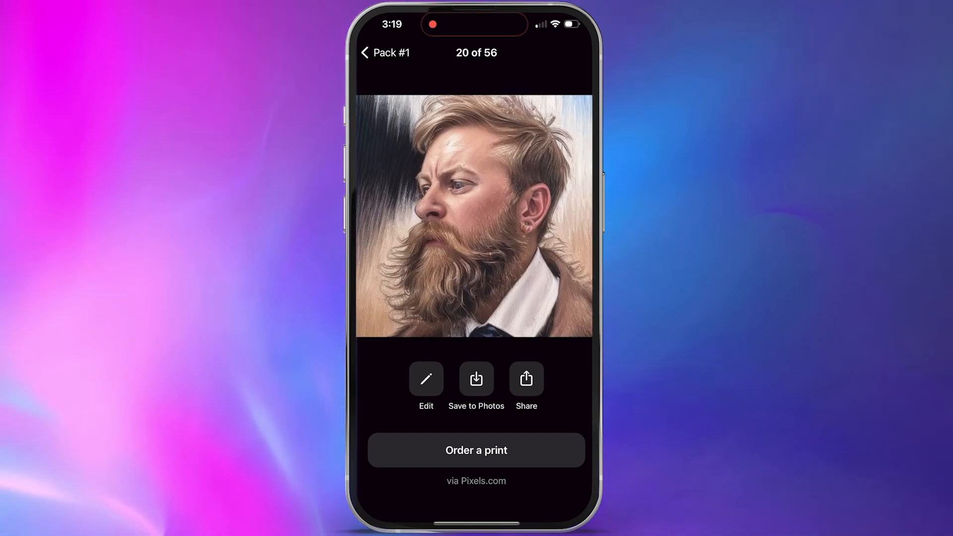
click(370, 52)
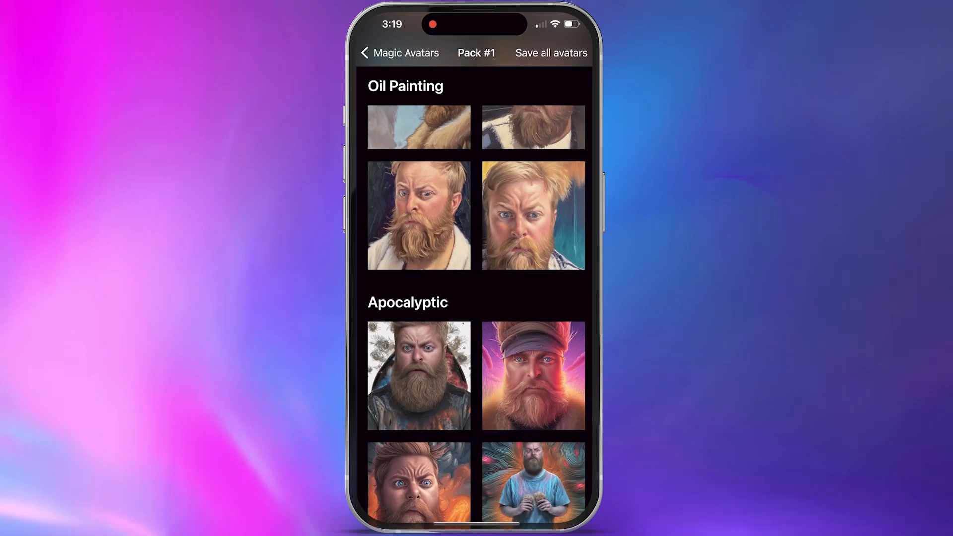
scroll(down, 3)
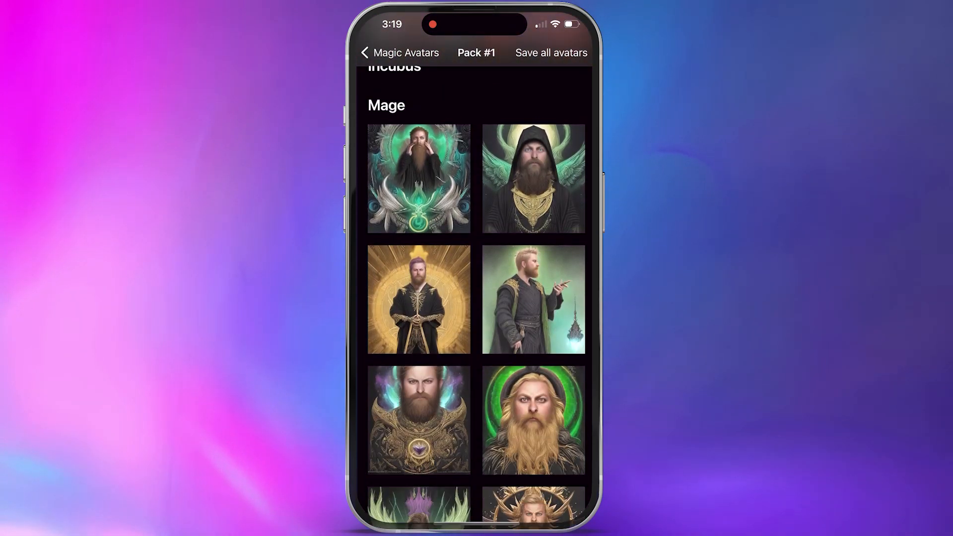
click(366, 51)
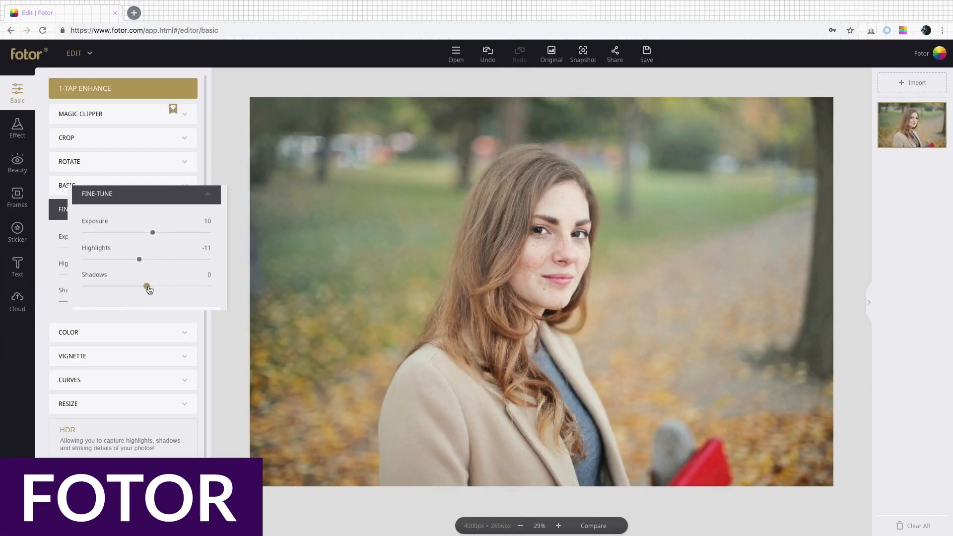
Leave Fine-Tune, pass through Resize and Crop, and show the Effect categories
click(124, 209)
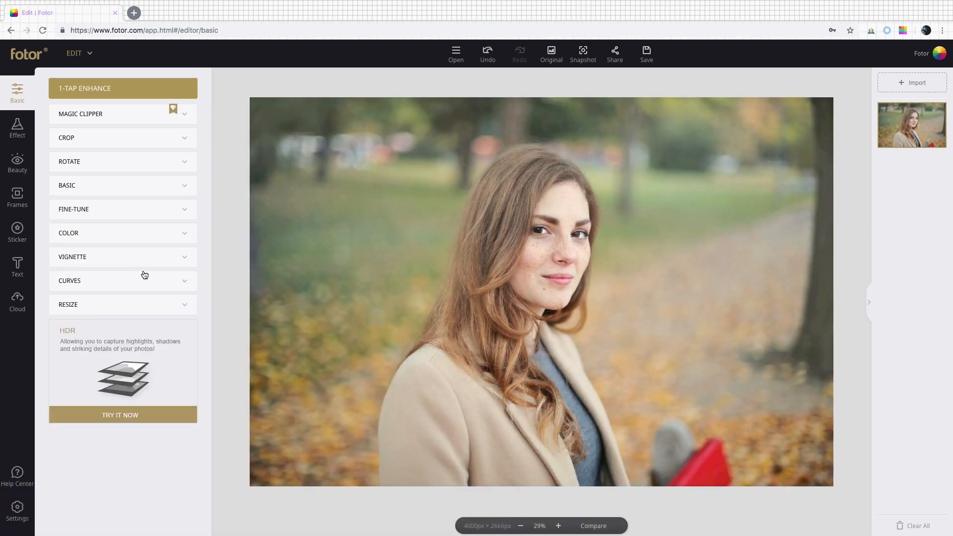
click(67, 305)
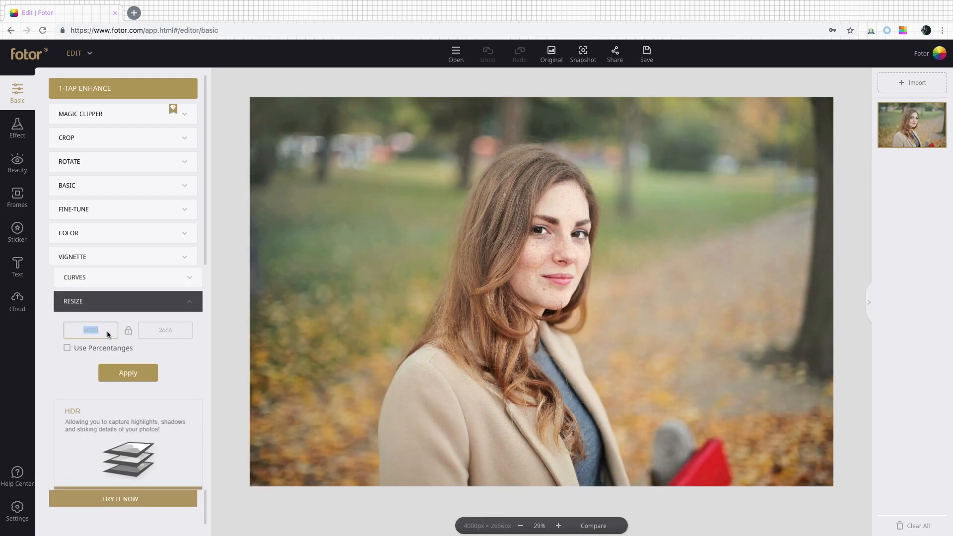
click(66, 137)
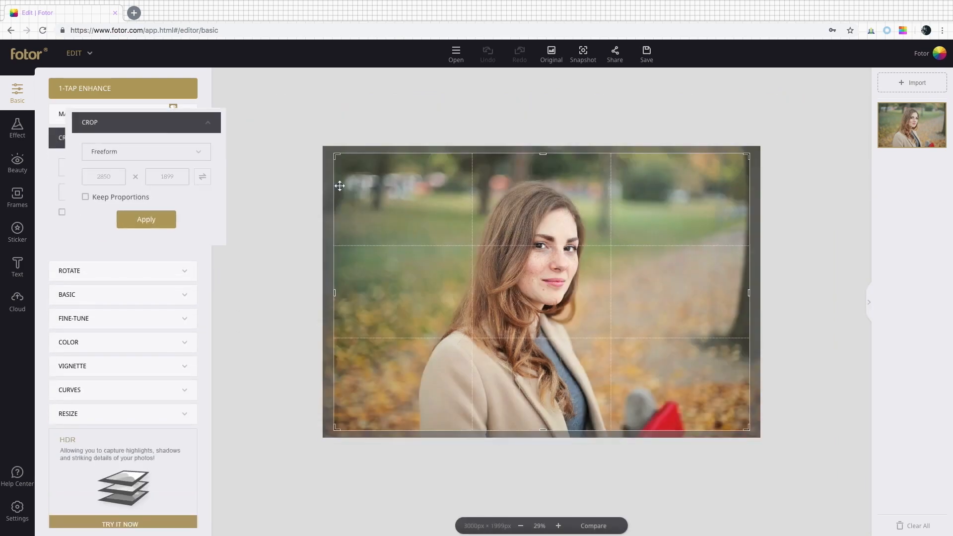
click(17, 129)
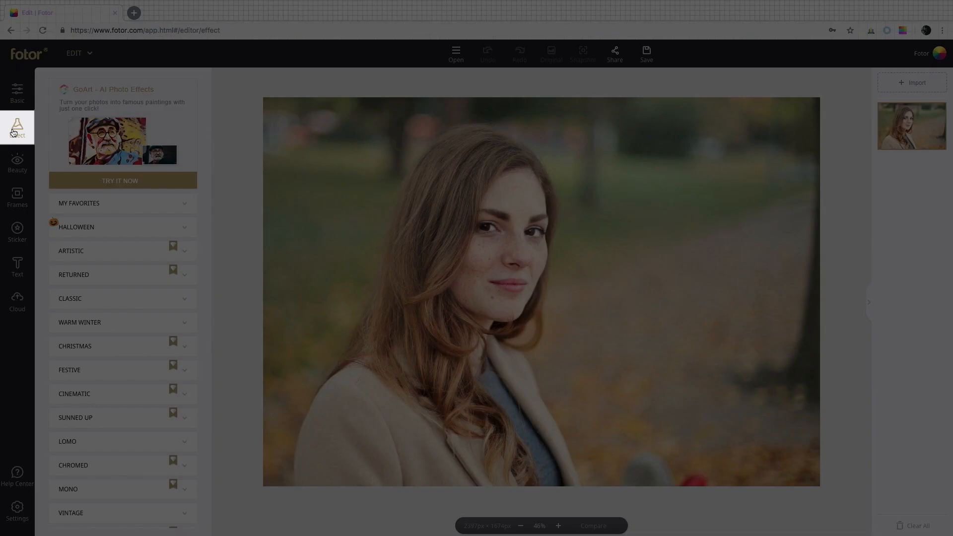
Apply a filter from the Cinematic category to the autumn portrait
scroll(down, 3)
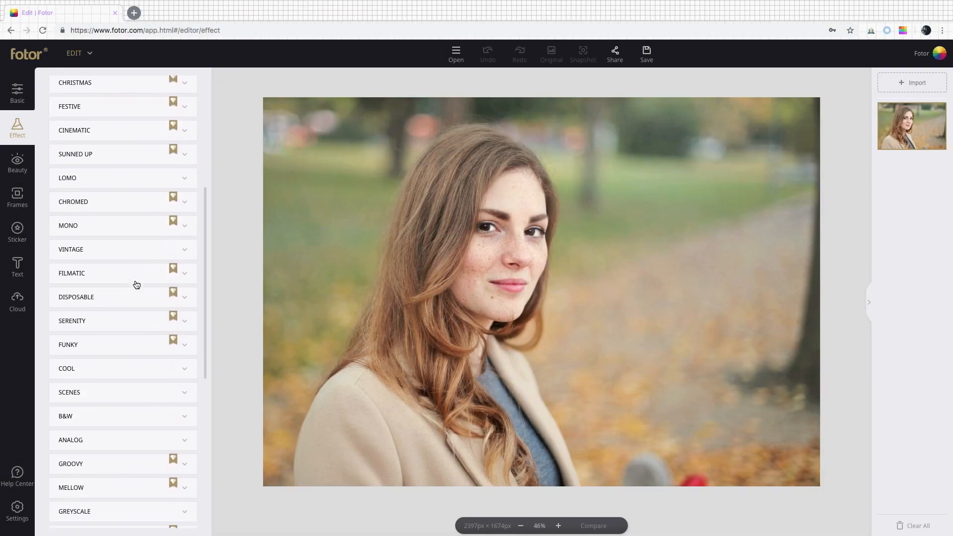
click(74, 130)
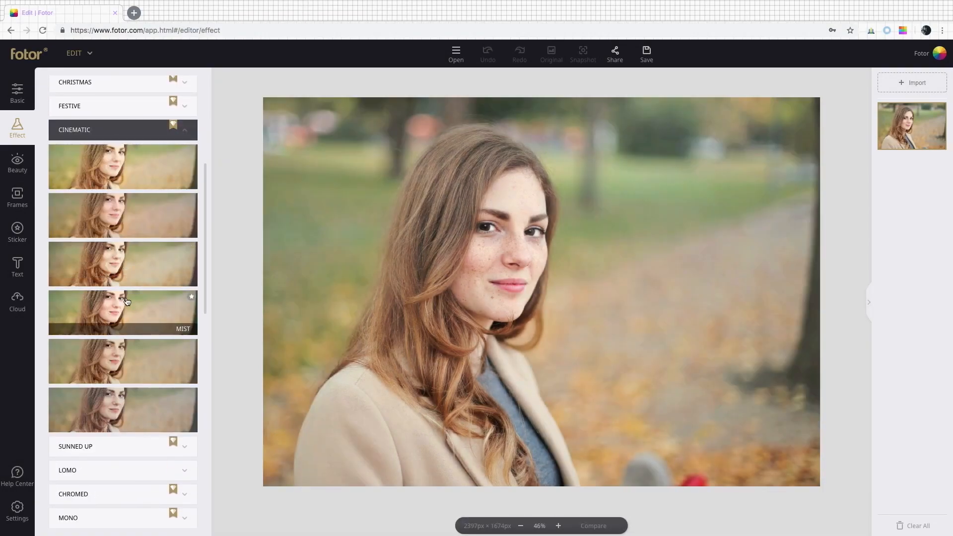
click(127, 302)
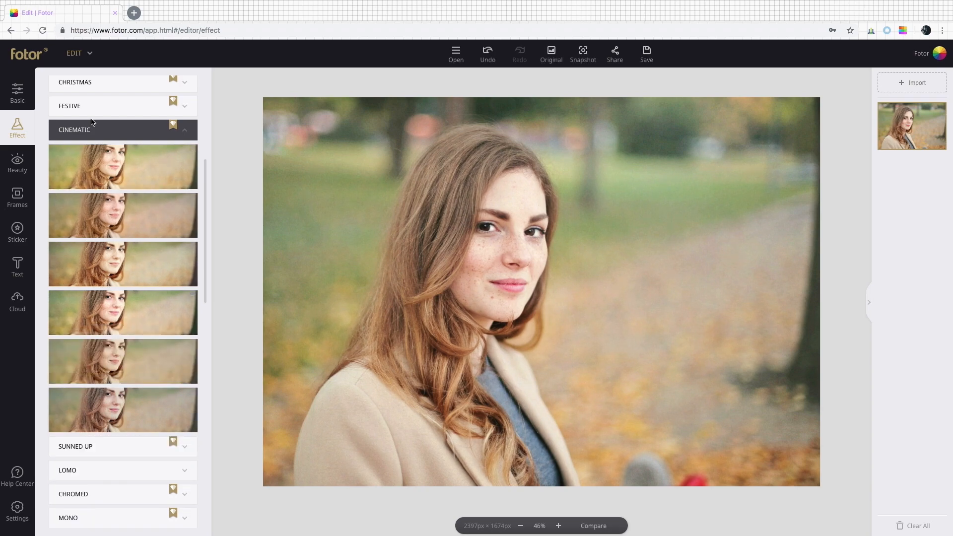
Browse the My Favorites effects and the remaining effect tools
scroll(down, 3)
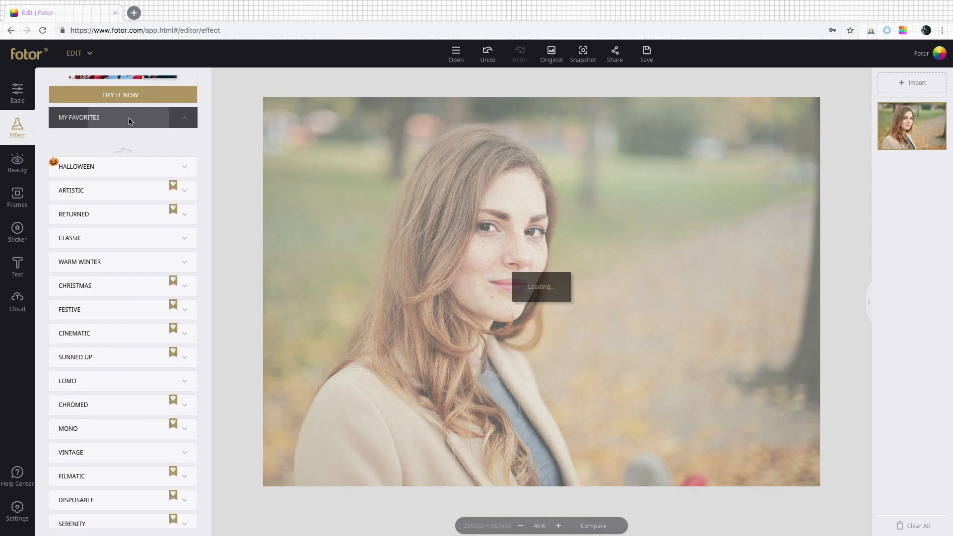
click(123, 117)
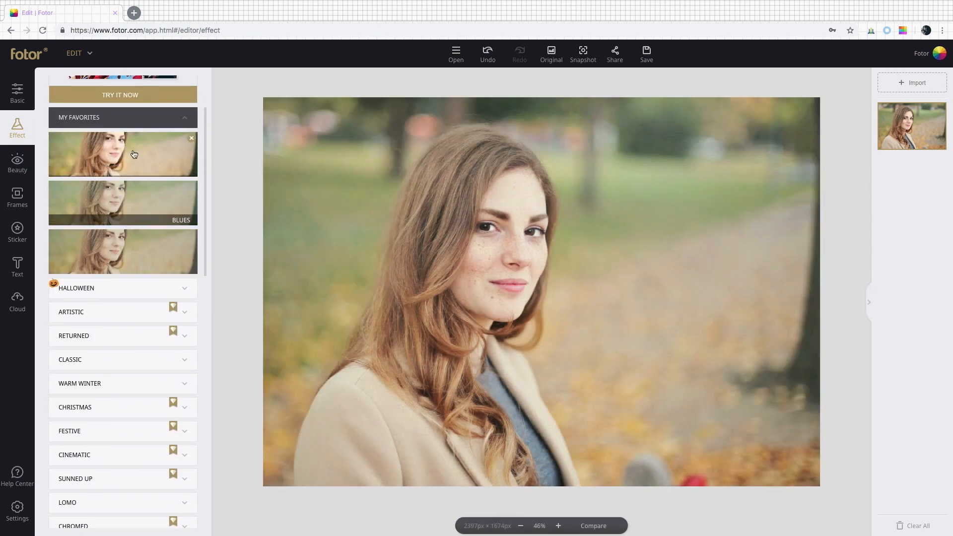
scroll(down, 3)
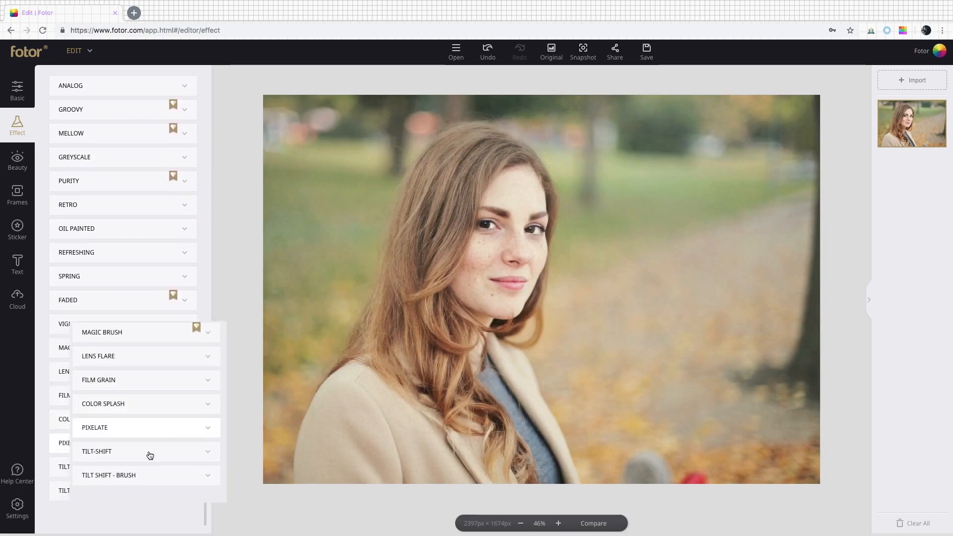
click(109, 475)
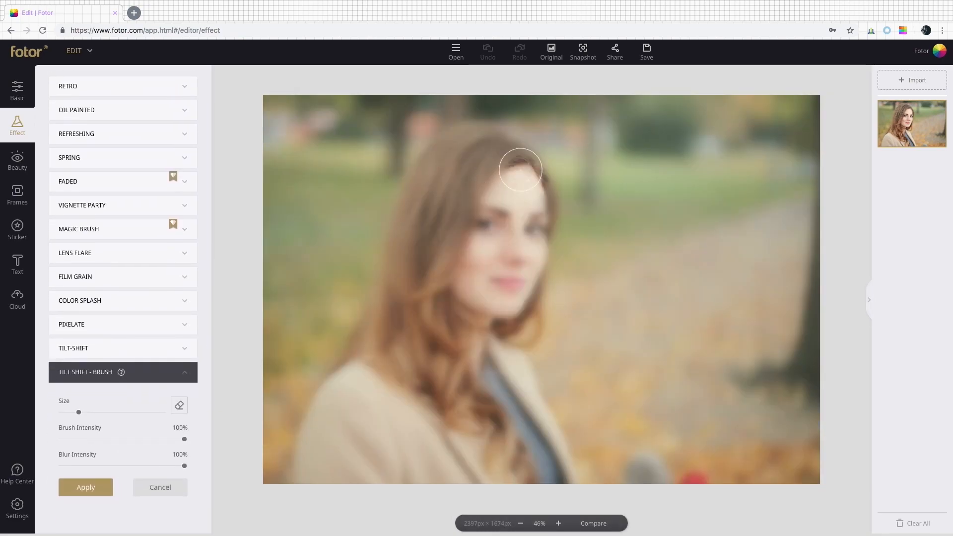
drag(519, 168, 350, 419)
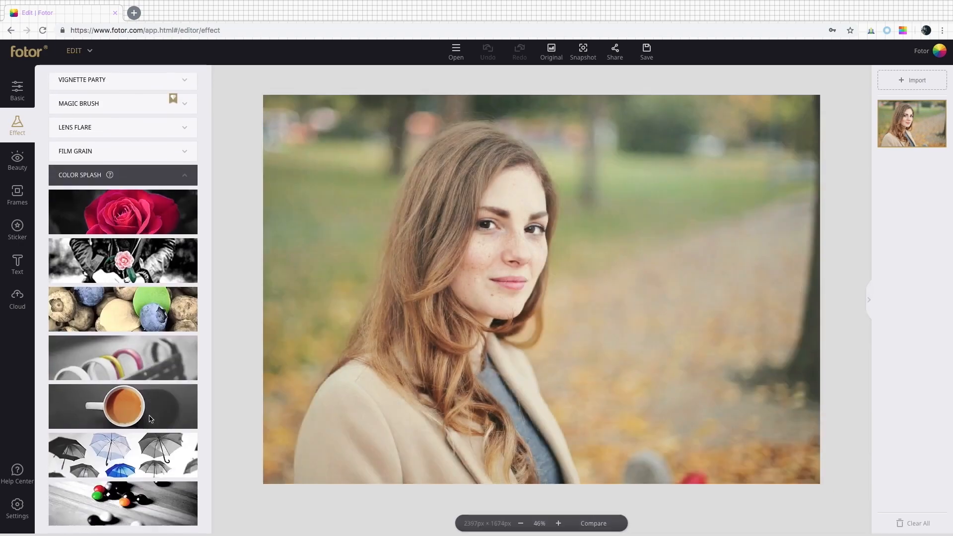
click(123, 406)
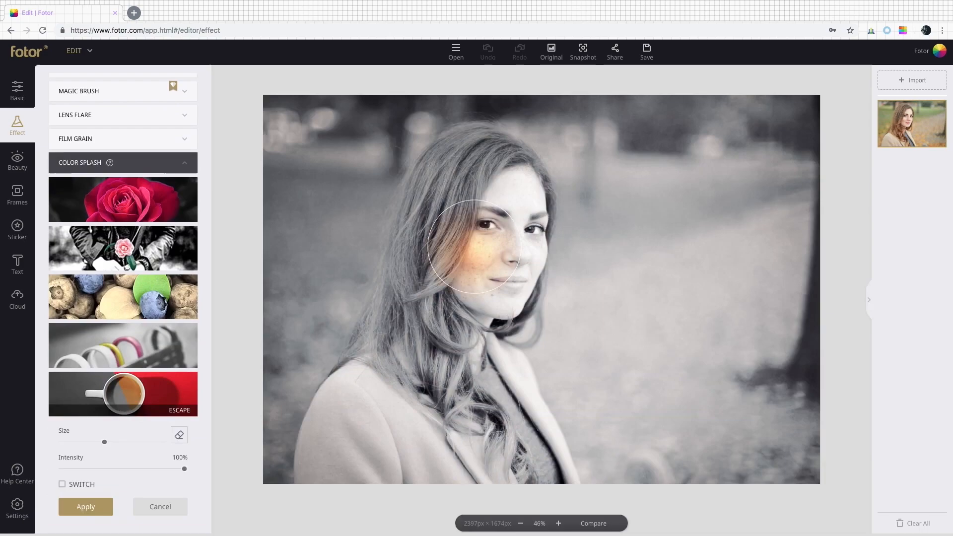
click(160, 507)
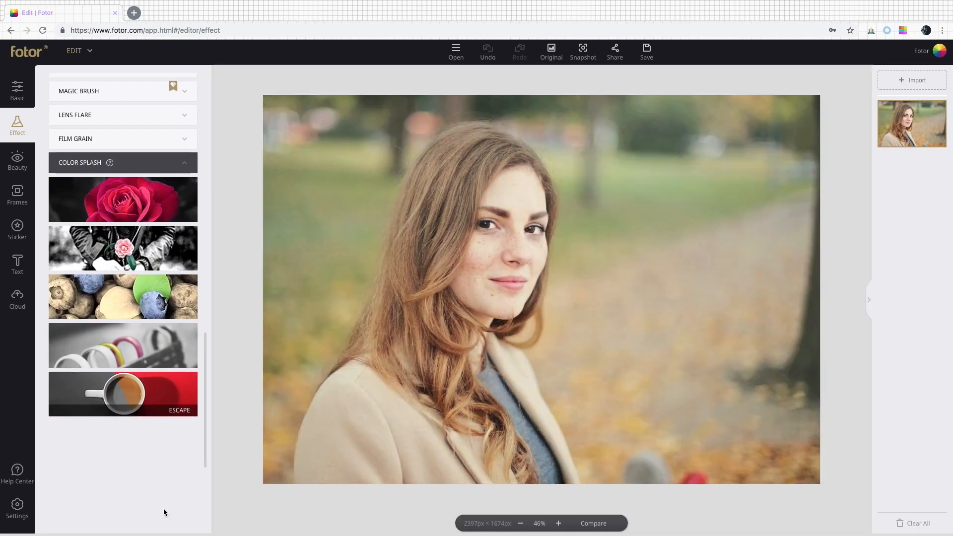